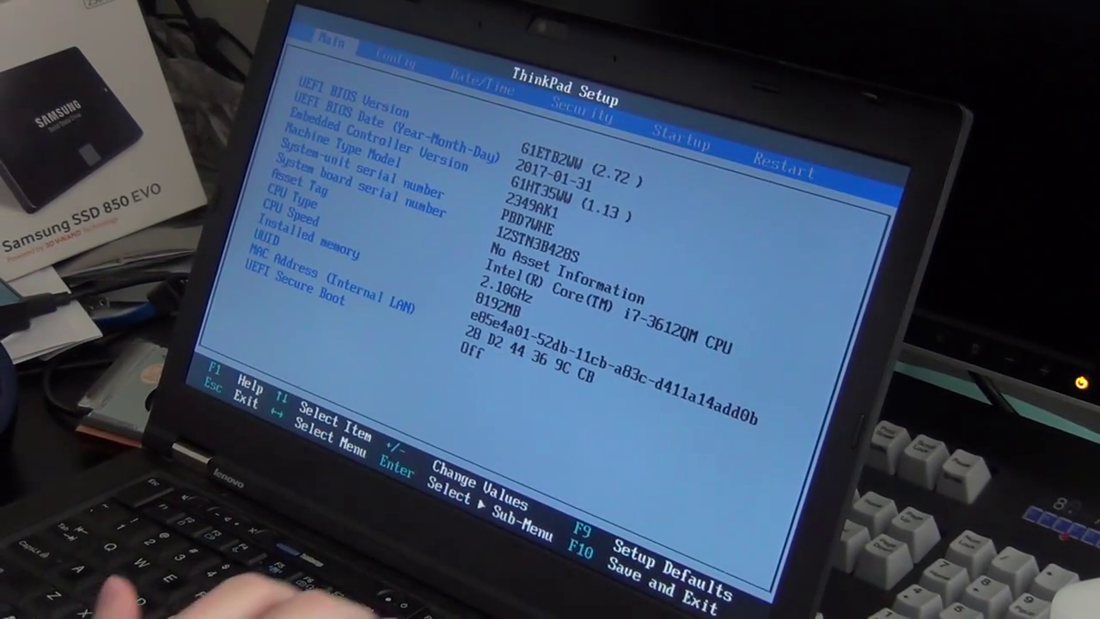
Step: Trigger Save and Exit with F10 to show the save-changes-and-exit confirmation
{"action": "key", "text": "F10"}
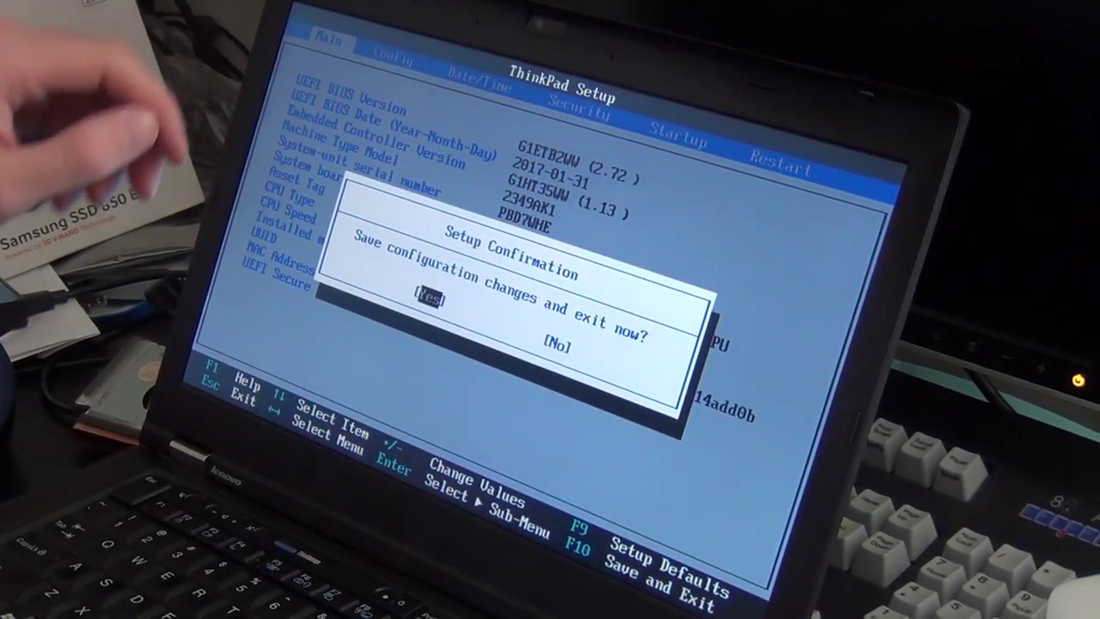